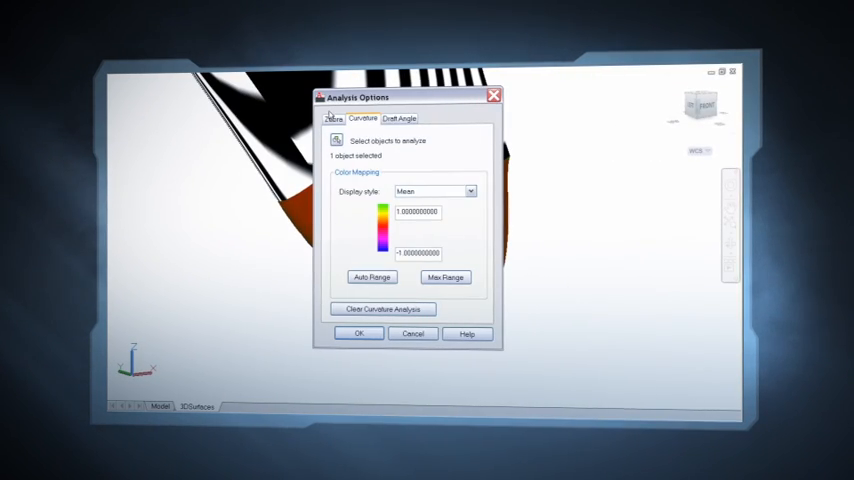
- Dismiss the Analysis Options dialog before moving to the four-view drawing sheet
{"action": "left_click", "coordinate": [332, 118]}
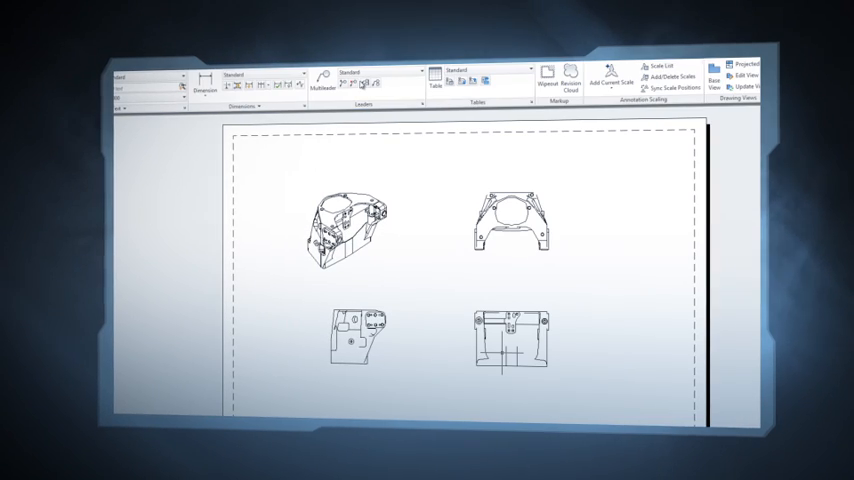
- Start Base View from Inventor and filter the Select File list to Autodesk Inventor Files
{"action": "left_click", "coordinate": [628, 336]}
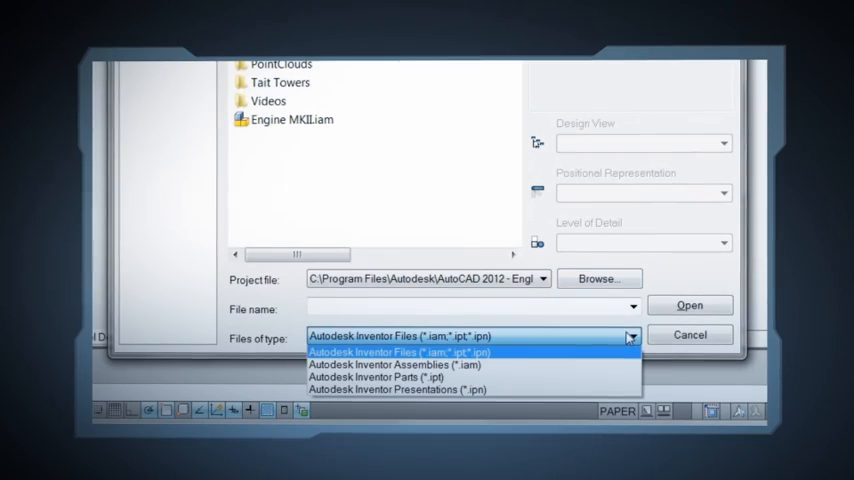
{"action": "left_click", "coordinate": [688, 304]}
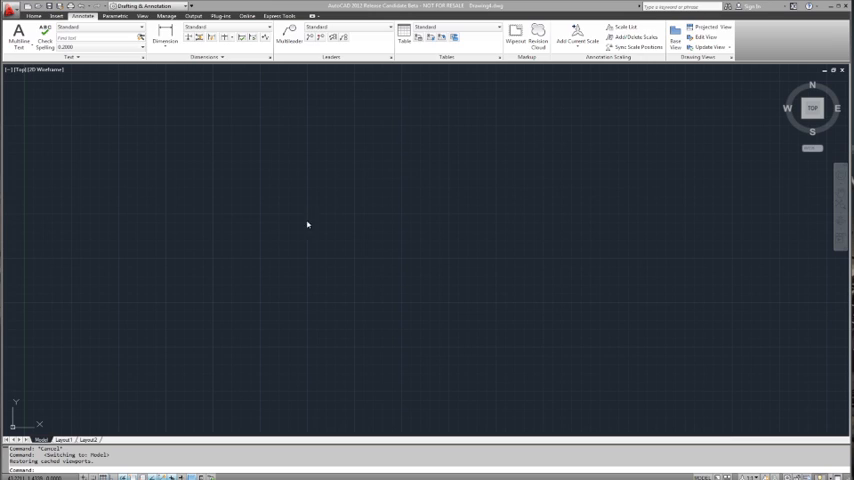
{"action": "mouse_move", "coordinate": [504, 176]}
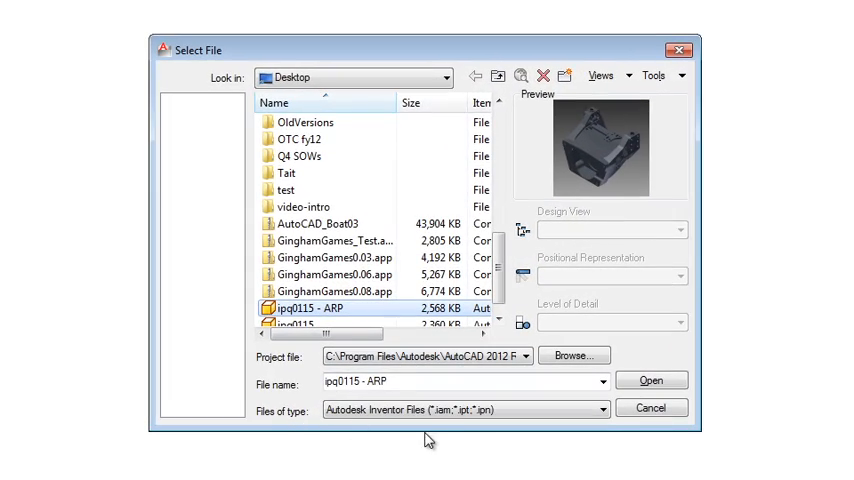
- Load Inventor part ipo0115 - ARP as the source model for the base view
{"action": "left_click", "coordinate": [652, 380]}
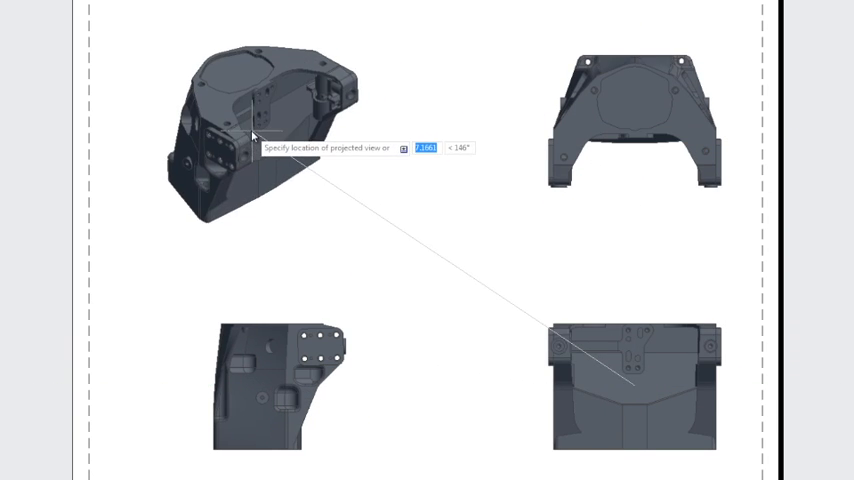
{"action": "mouse_move", "coordinate": [380, 268]}
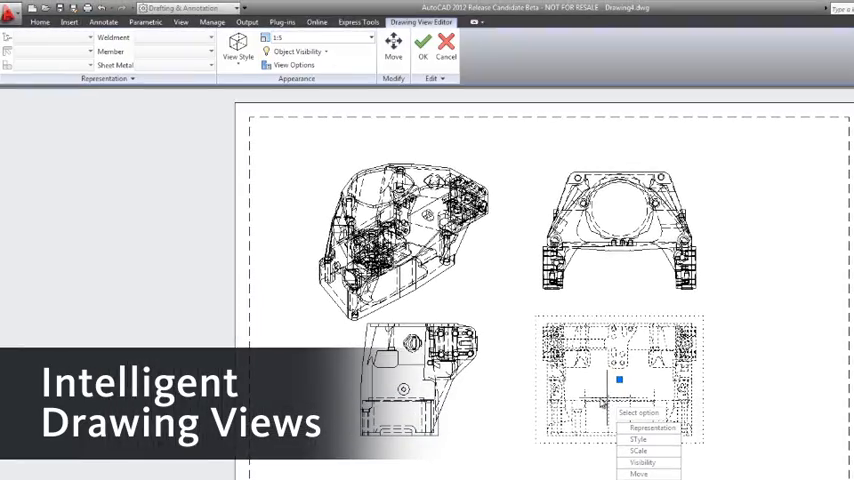
- Set the drawing views to Wireframe without hidden edges and begin editing the isometric view
{"action": "left_click", "coordinate": [238, 48]}
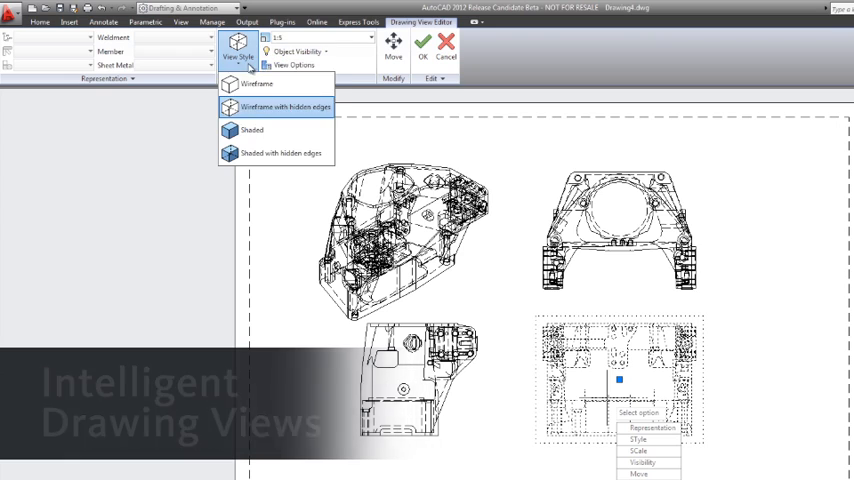
{"action": "left_click", "coordinate": [284, 108]}
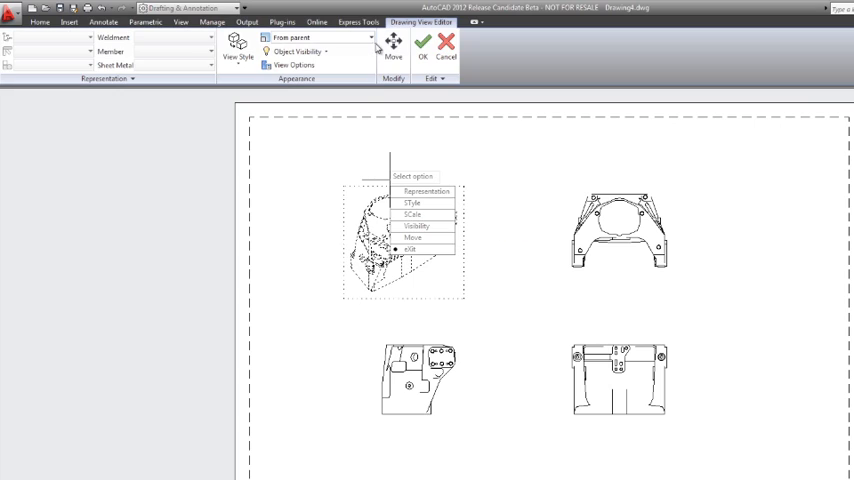
{"action": "left_click", "coordinate": [316, 36]}
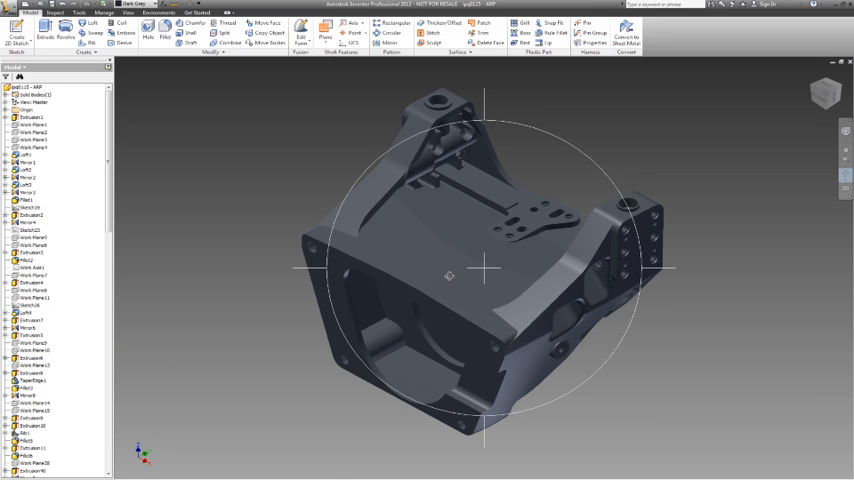
- Free-orbit the part to another side and inspect its feature history in the browser
{"action": "left_click_drag", "start_coordinate": [482, 270], "coordinate": [510, 294]}
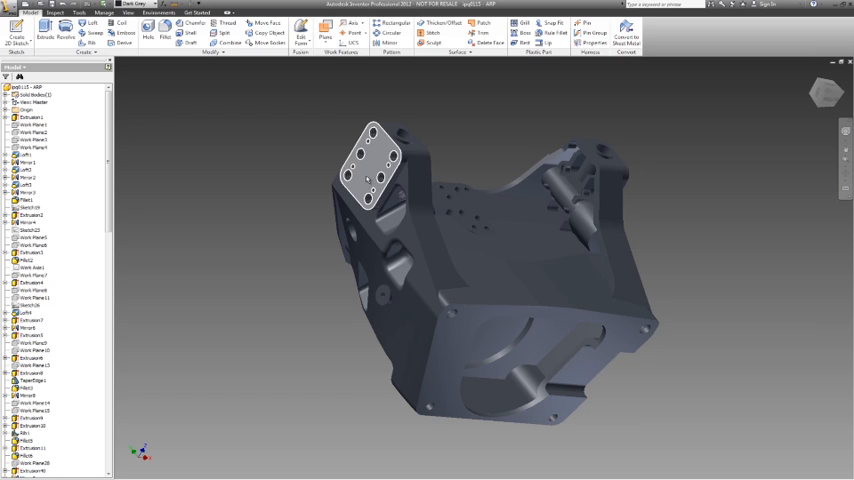
{"action": "left_click", "coordinate": [370, 164]}
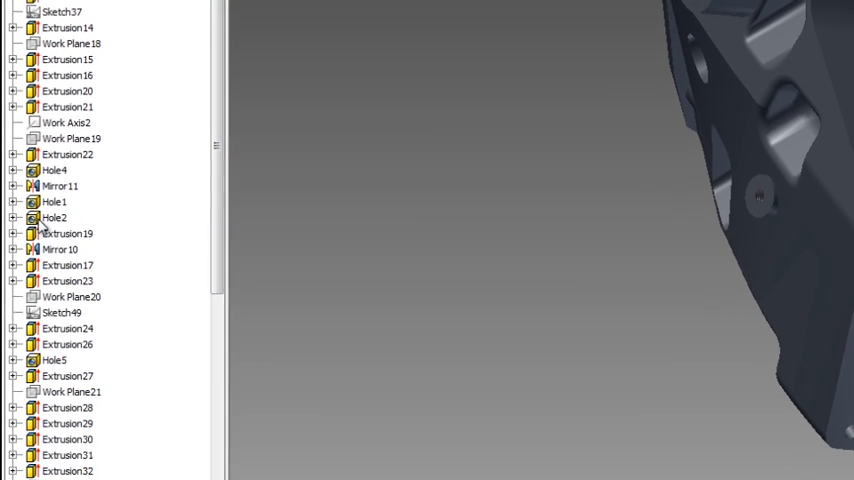
- Edit the Hole feature, replace its diameter value and confirm the change
{"action": "left_click", "coordinate": [54, 216]}
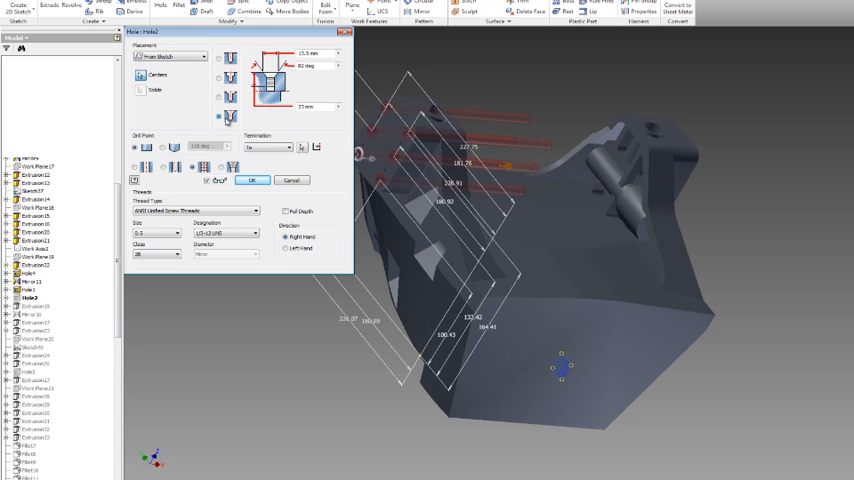
{"action": "triple_click", "coordinate": [312, 64]}
{"action": "type", "text": "72"}
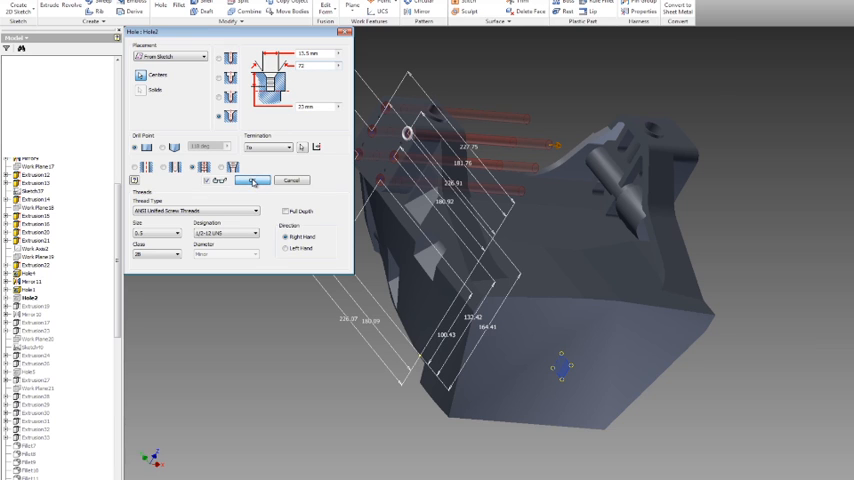
{"action": "left_click", "coordinate": [252, 180]}
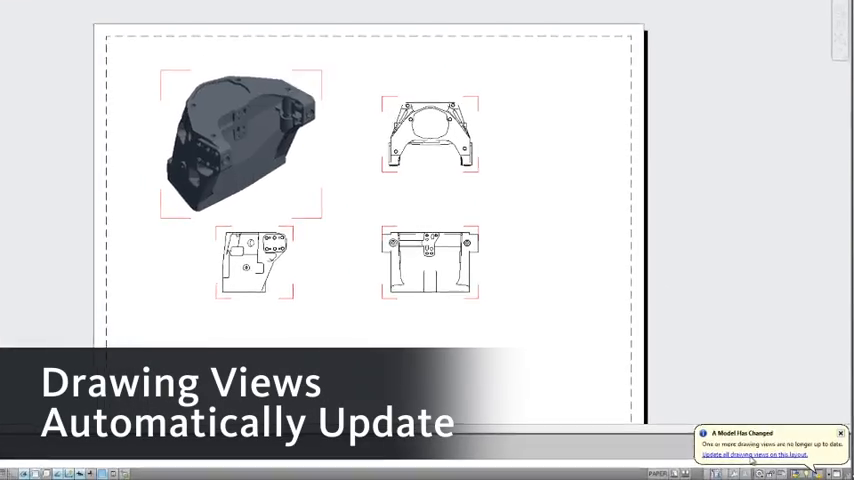
- Update all drawing views from the Model File Changed notice to match the edited part
{"action": "left_click", "coordinate": [748, 454]}
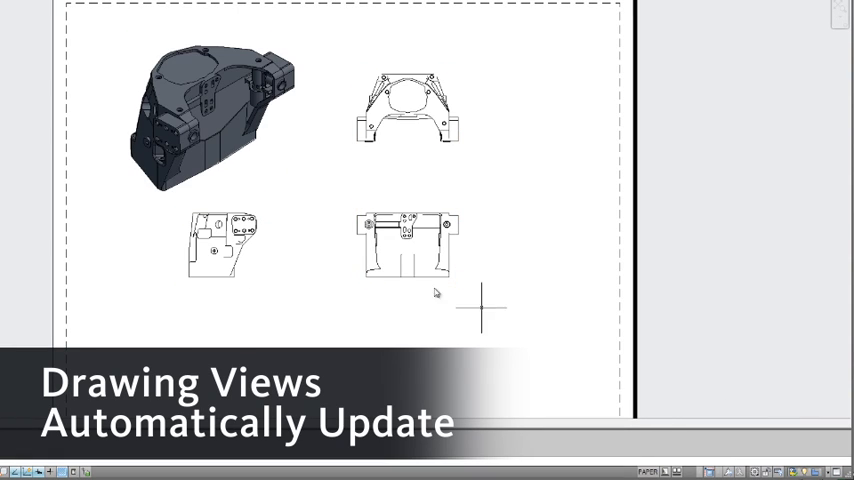
{"action": "mouse_move", "coordinate": [296, 24]}
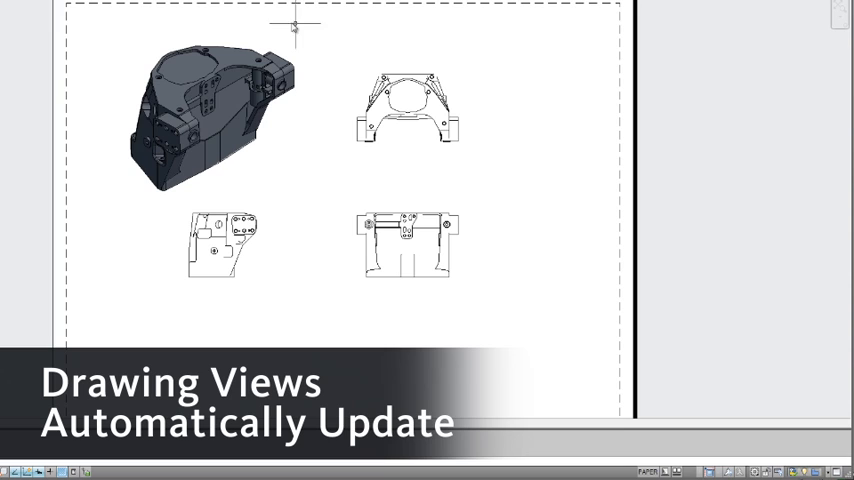
{"action": "mouse_move", "coordinate": [340, 88]}
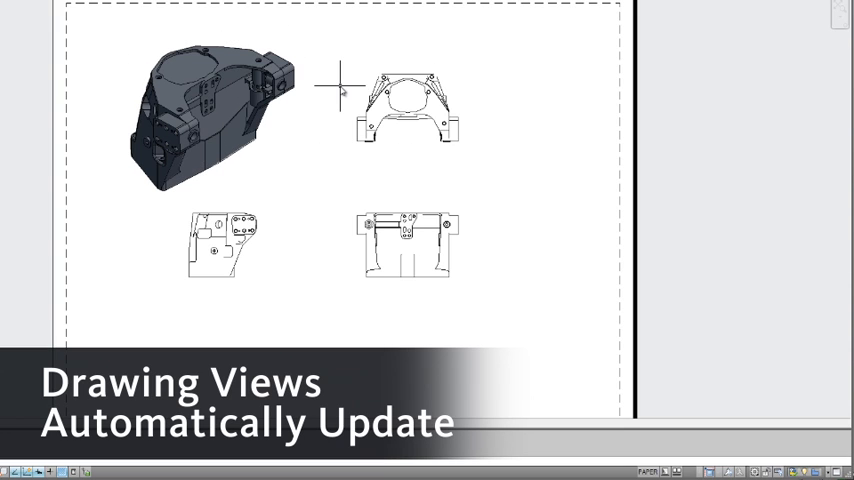